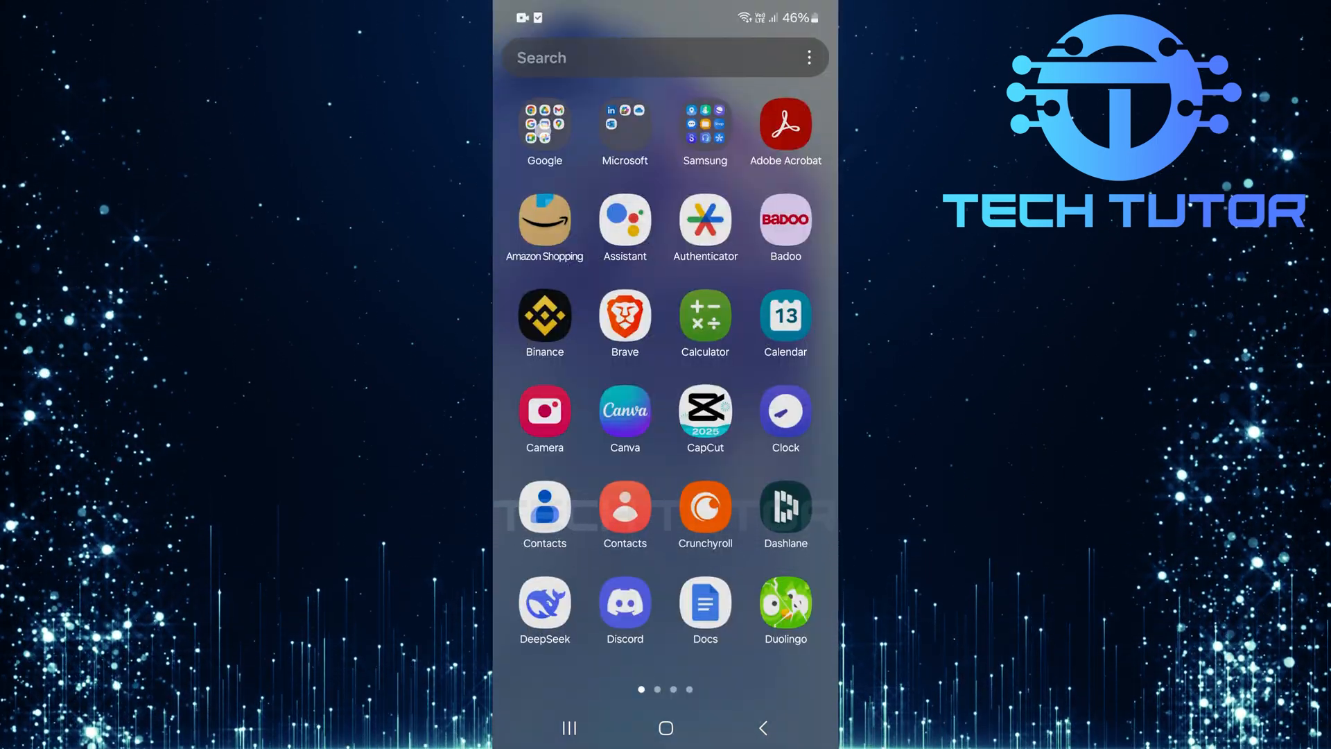
# Step: Launch the Google Drive app from the app drawer
pyautogui.click(704, 611)
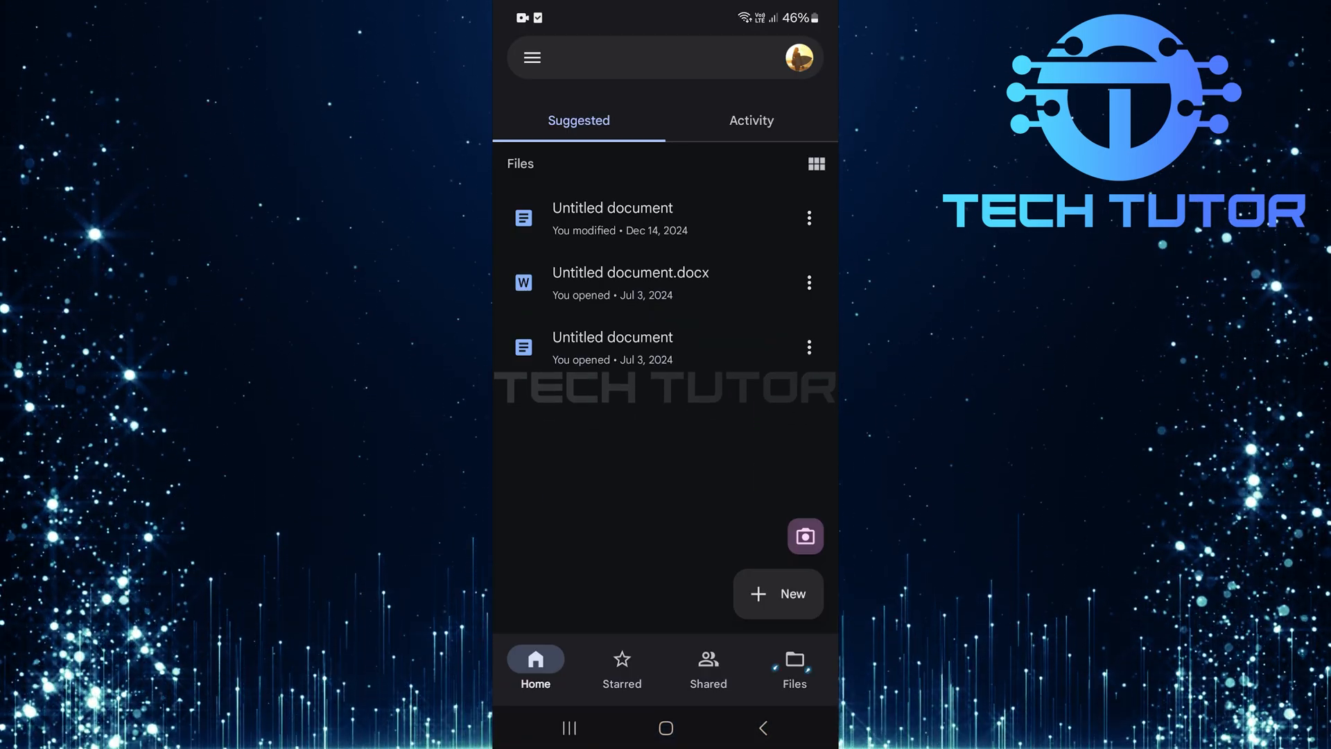
# Step: Switch to the Files view to list My Drive, containing only Example File.mp4
pyautogui.click(793, 669)
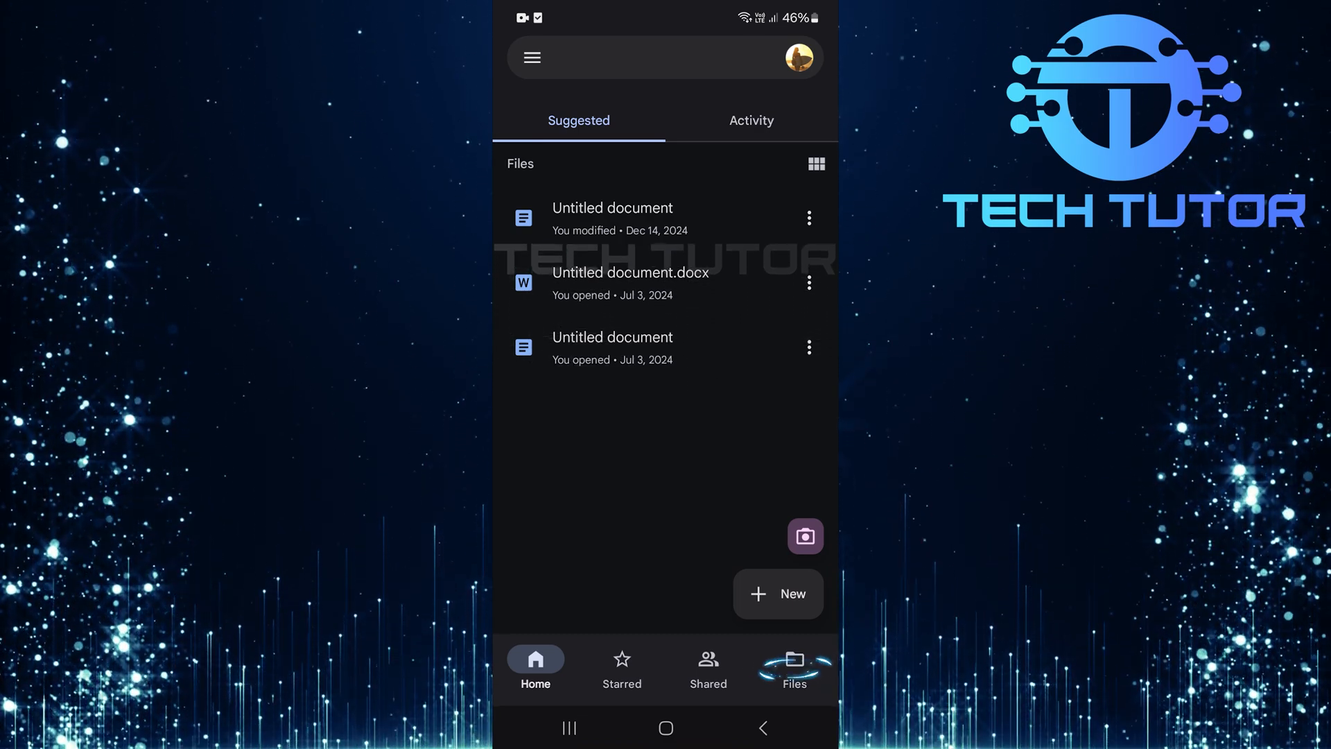
pyautogui.click(792, 668)
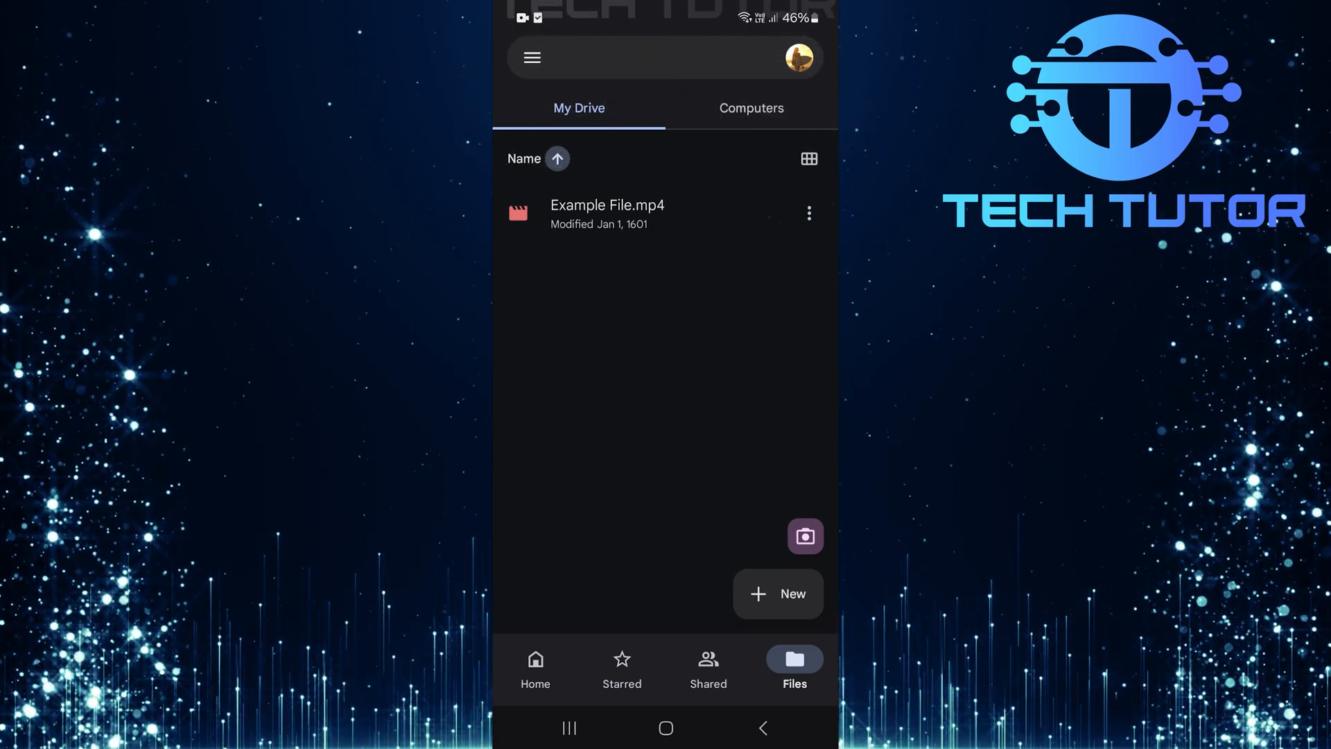
# Step: Choose Remove from the options menu for Example File.mp4
pyautogui.click(807, 214)
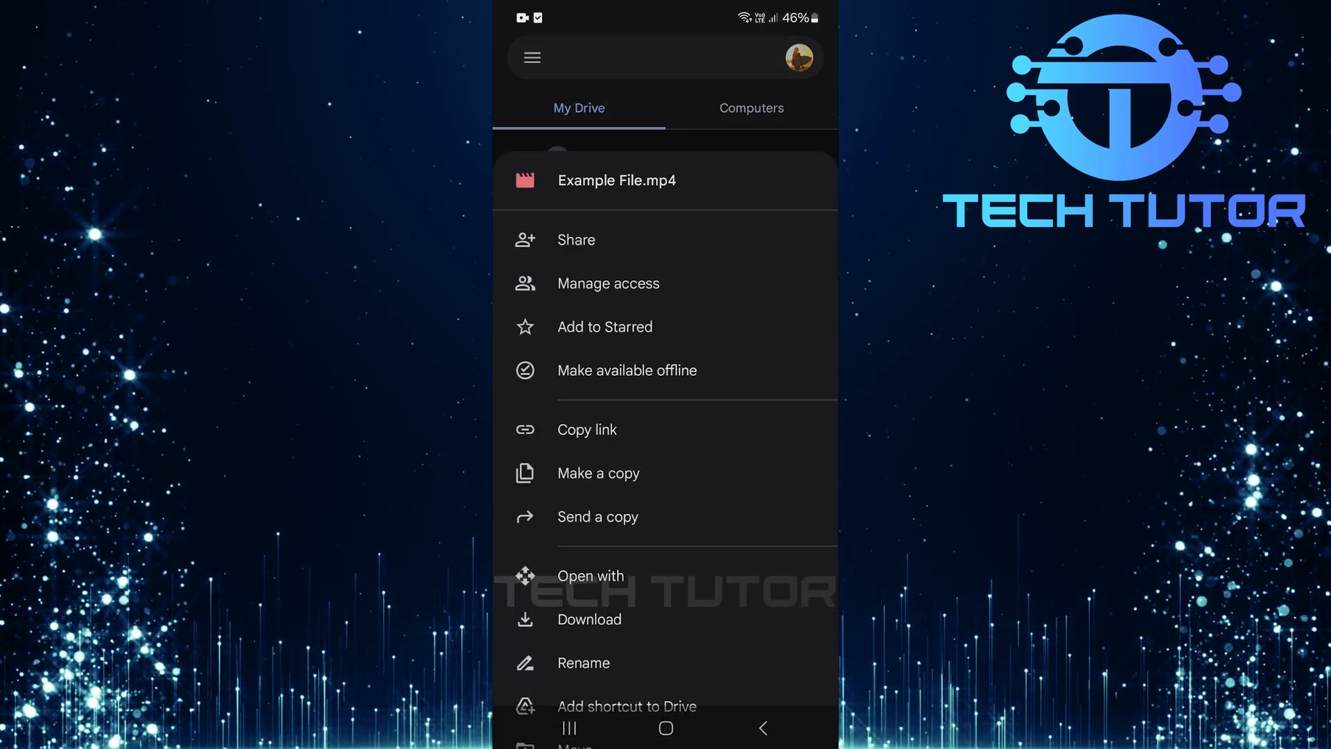
pyautogui.scroll(-3)
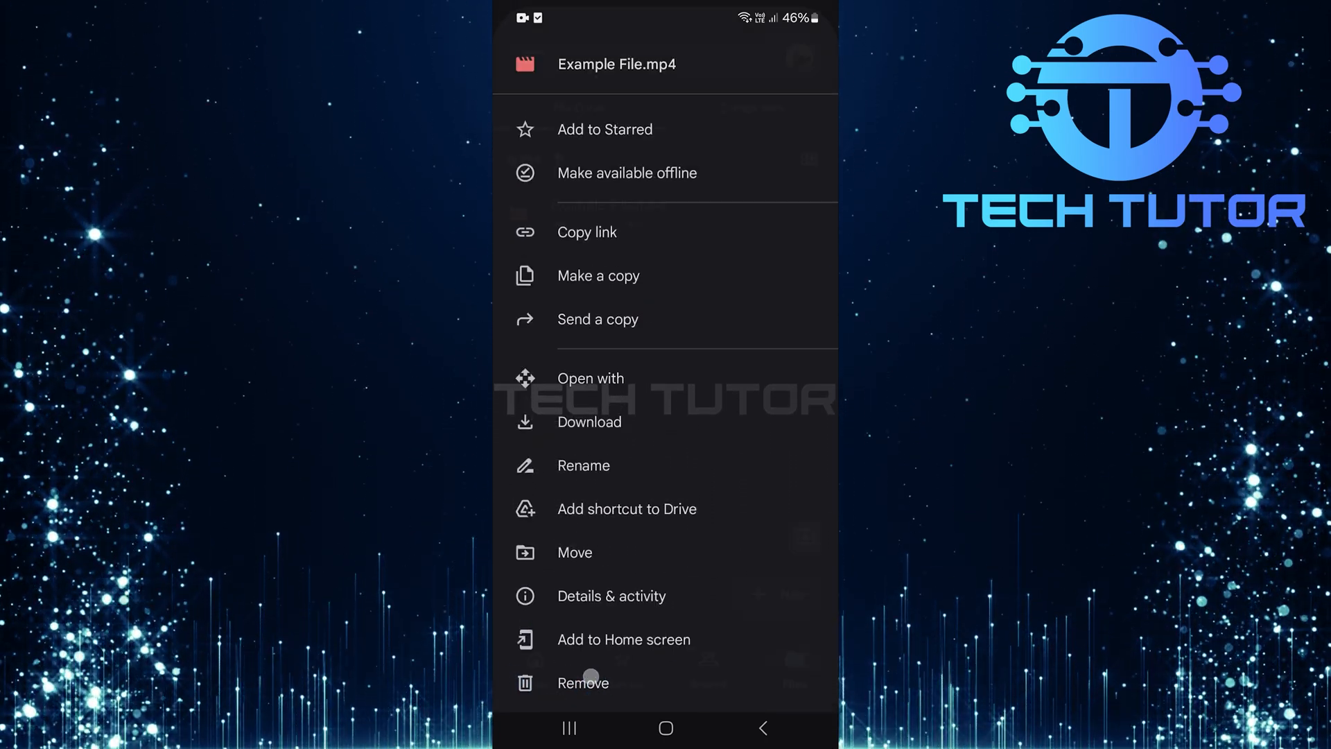
pyautogui.click(582, 682)
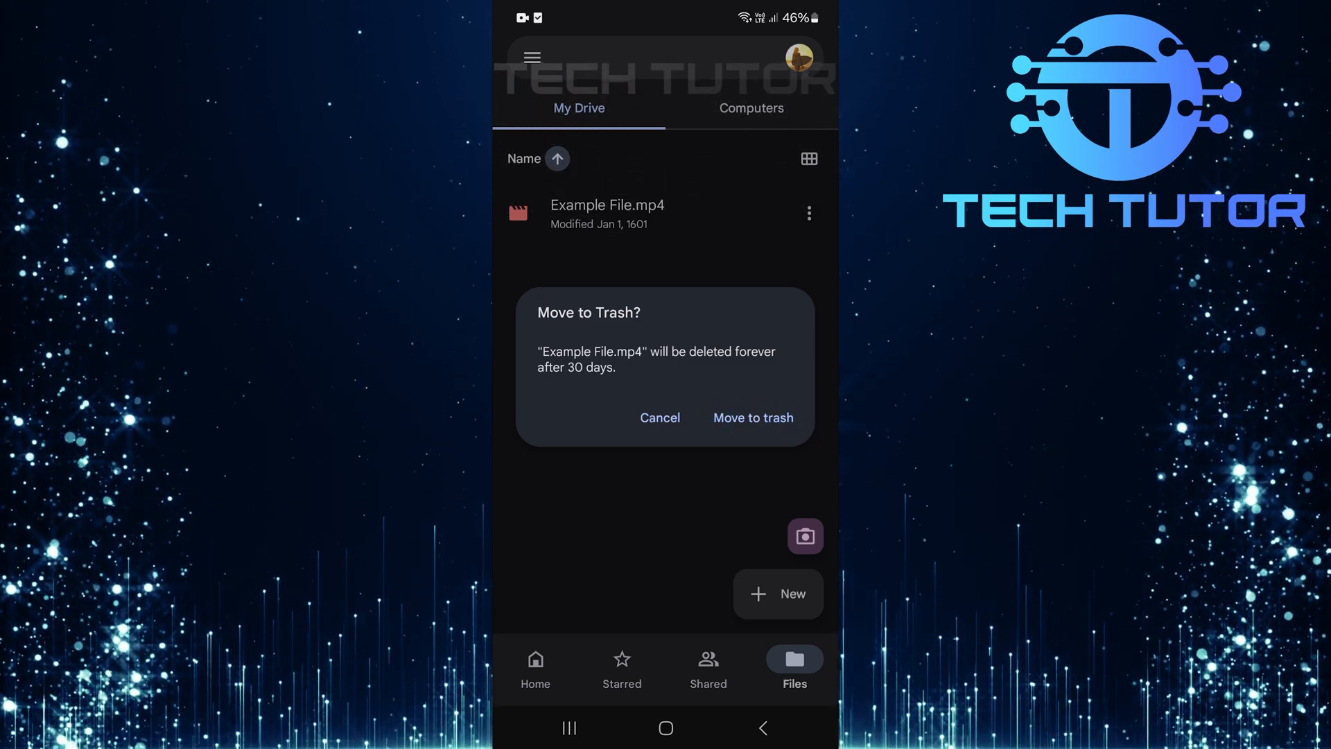
# Step: Confirm moving Example File.mp4 to trash, leaving My Drive empty
pyautogui.click(751, 417)
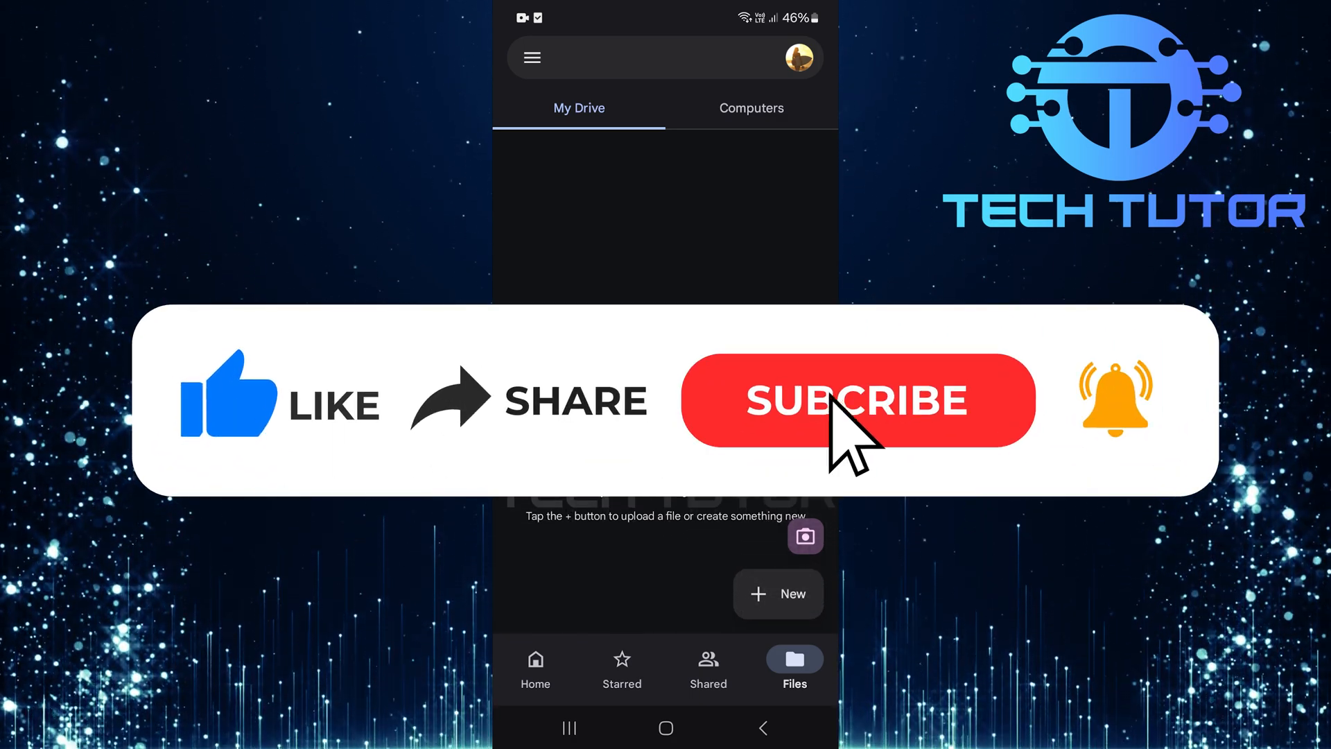
pyautogui.click(857, 401)
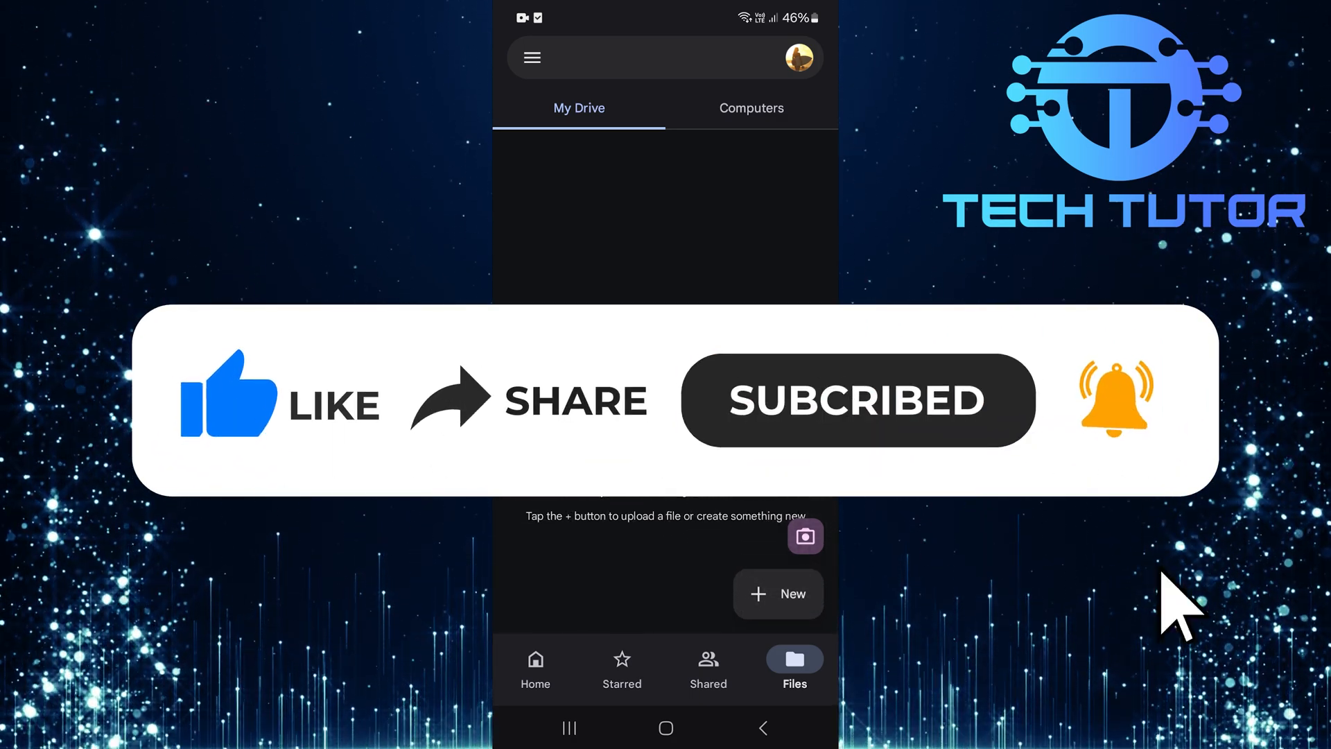